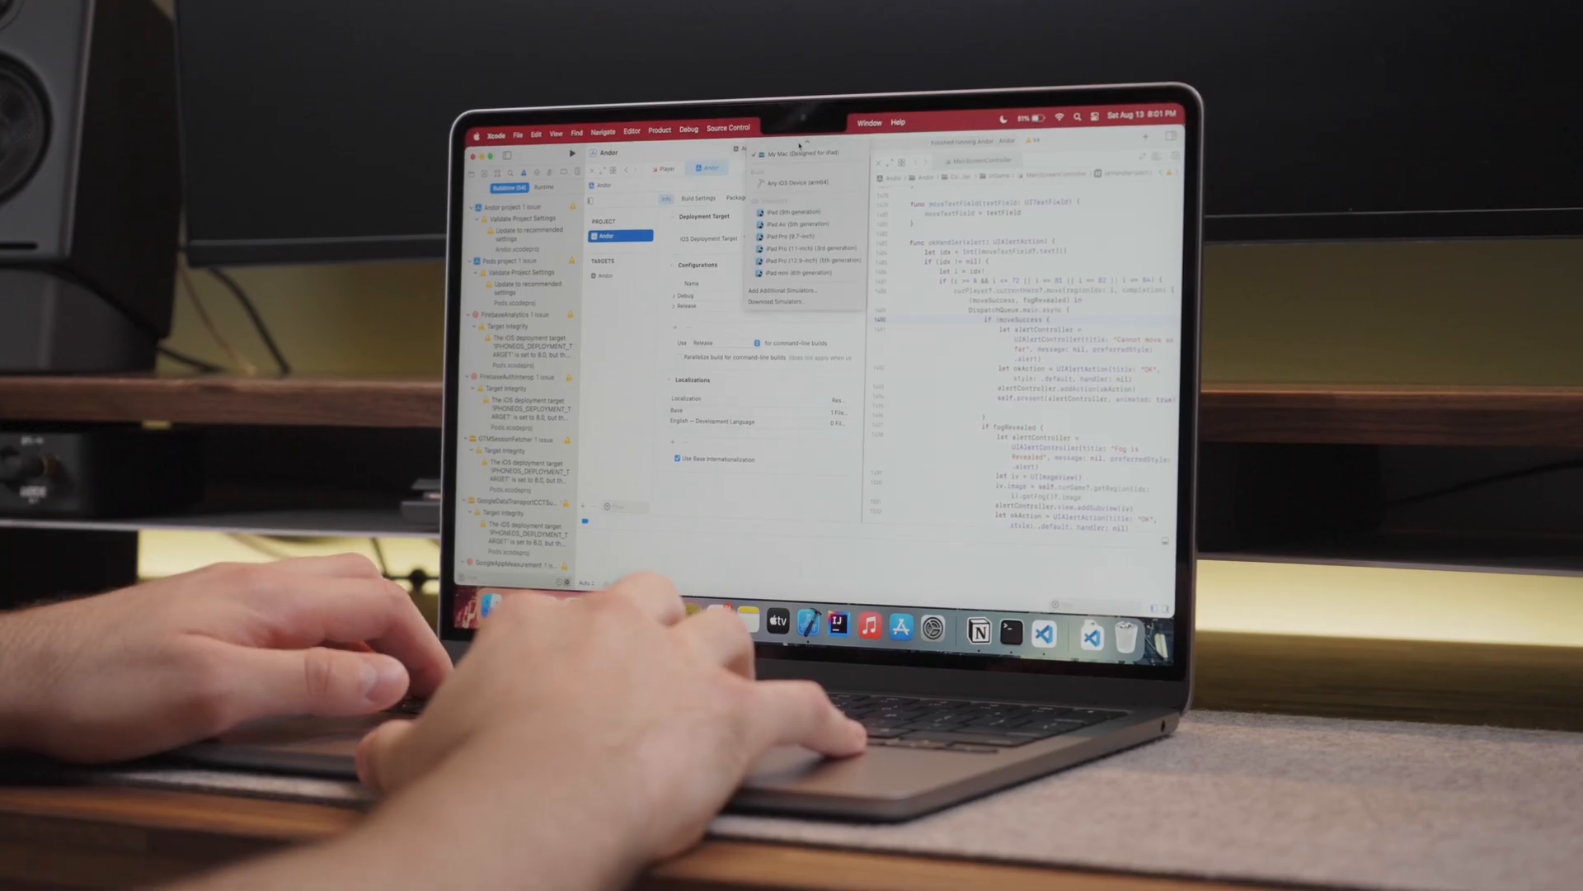
- Choose an iPad simulator as the run destination from the Xcode toolbar's scheme menu
click(798, 247)
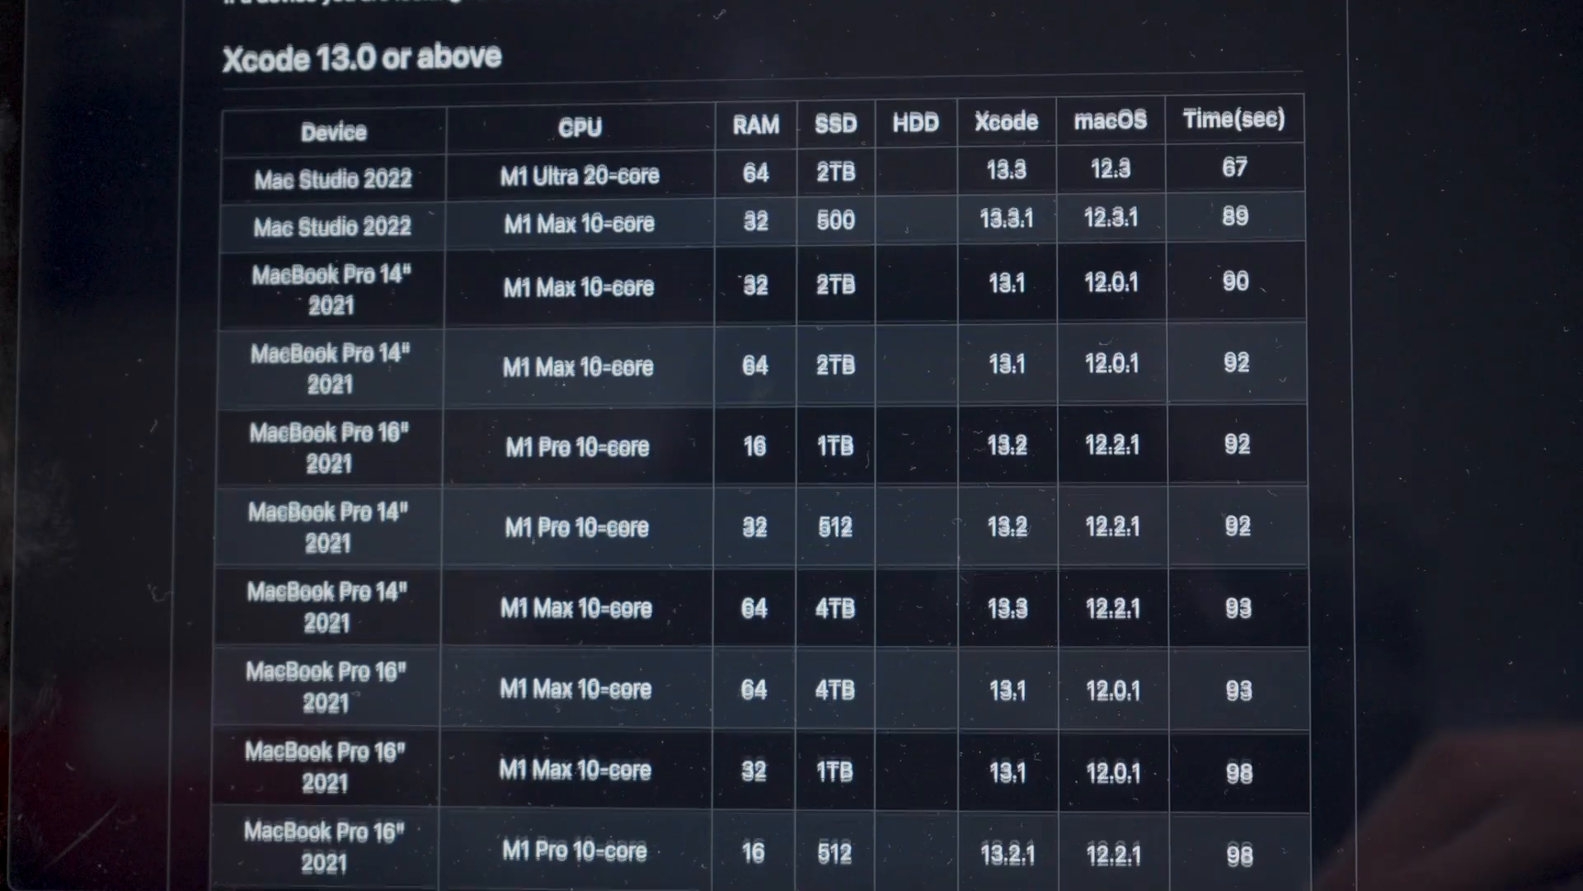
scroll(down, 3)
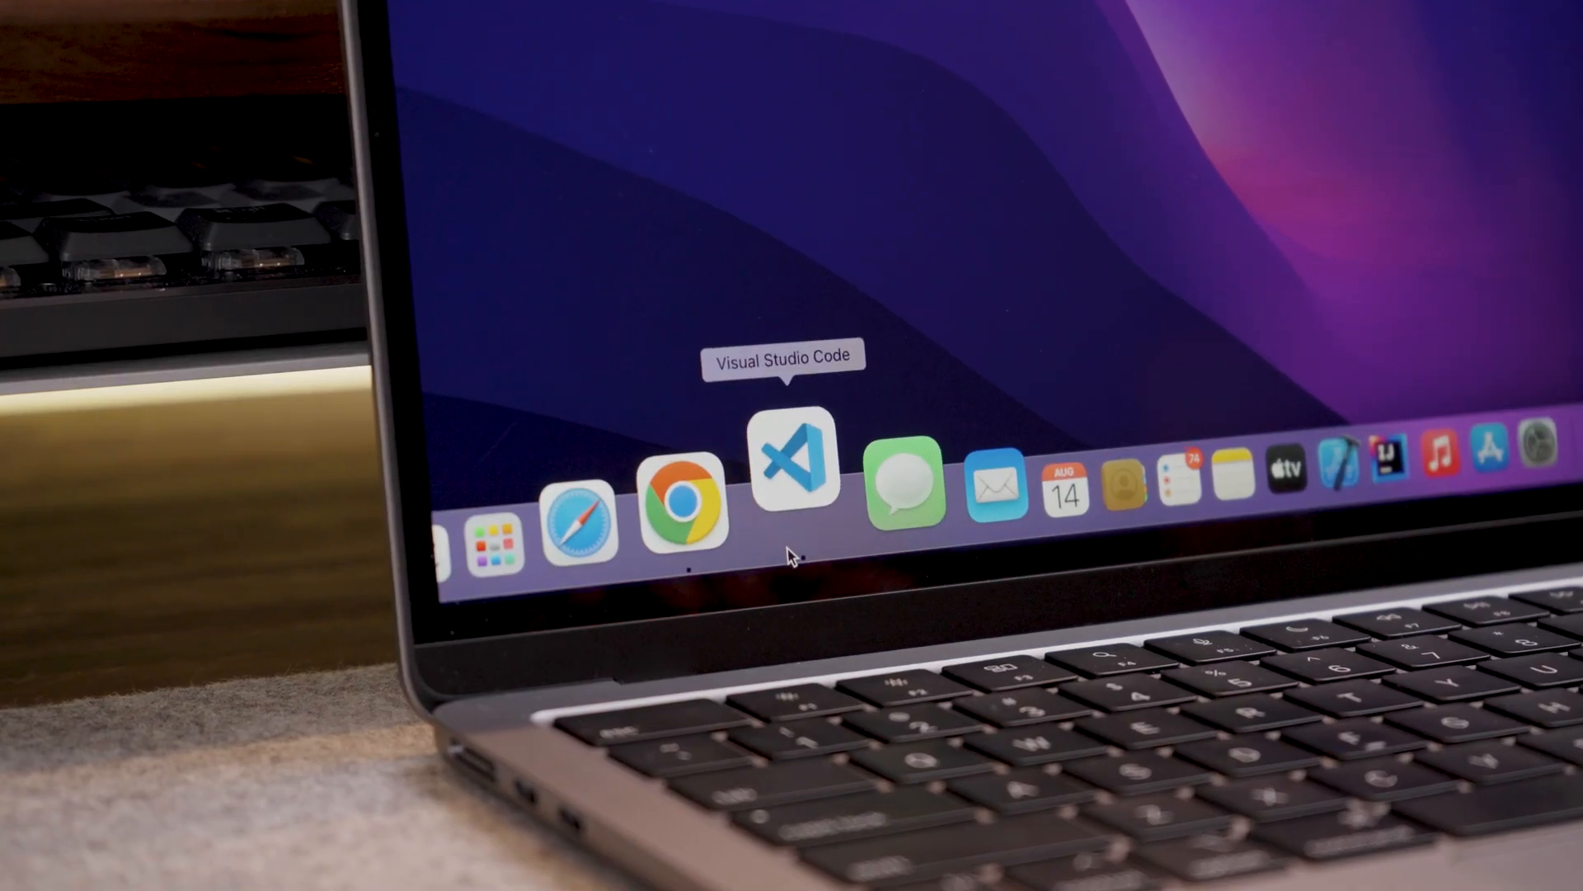
- Launch Chrome from the Dock
click(797, 465)
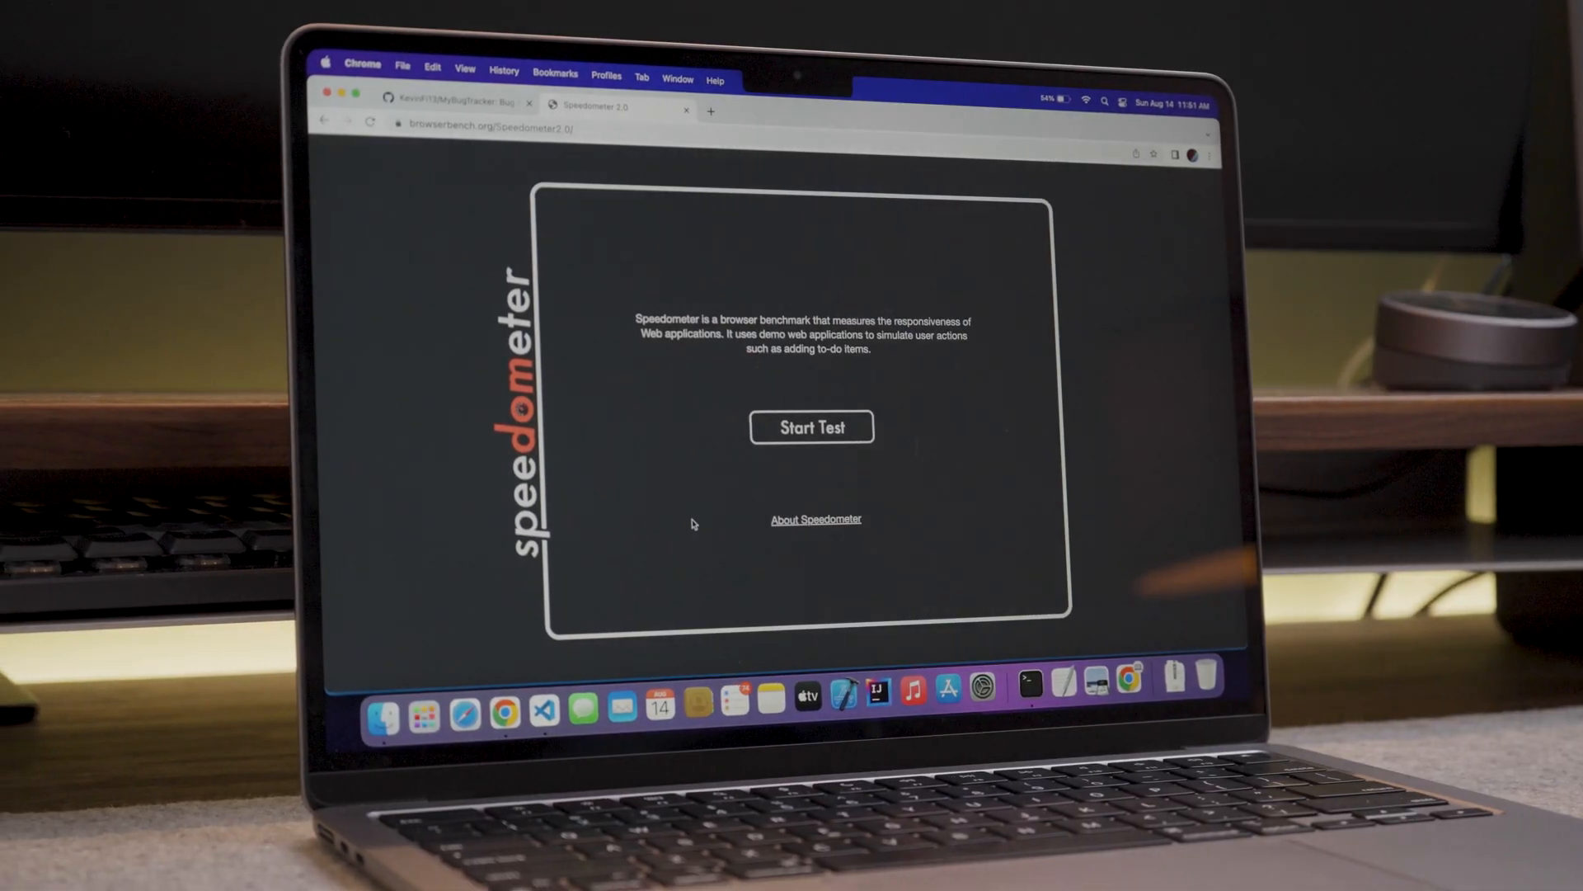
- Close the extra tab and start the Speedometer 2.0 test run
click(814, 519)
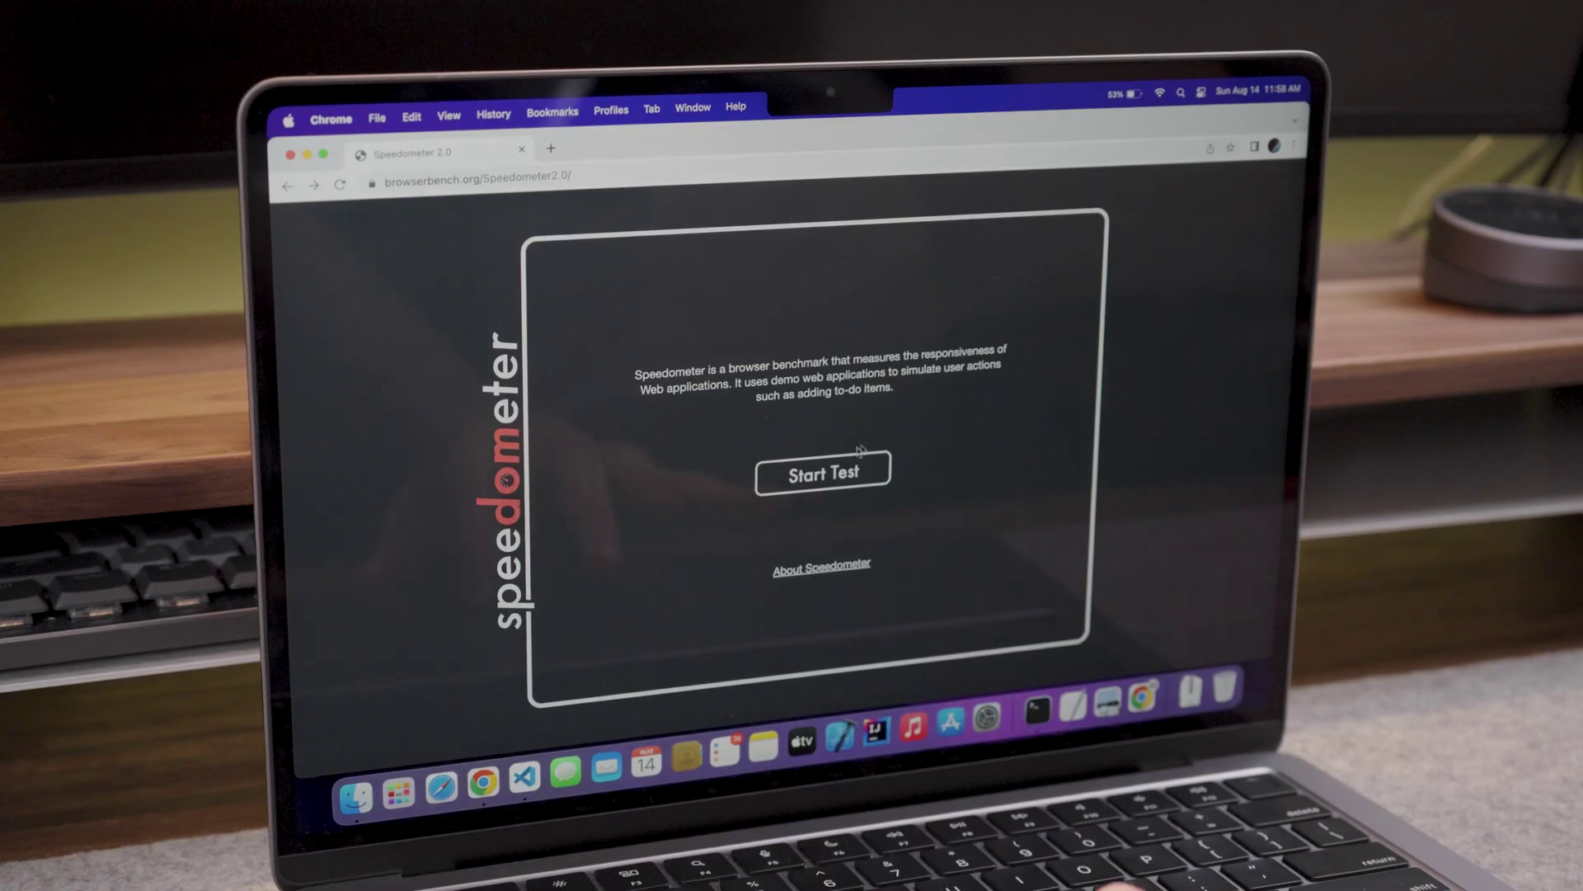
click(822, 474)
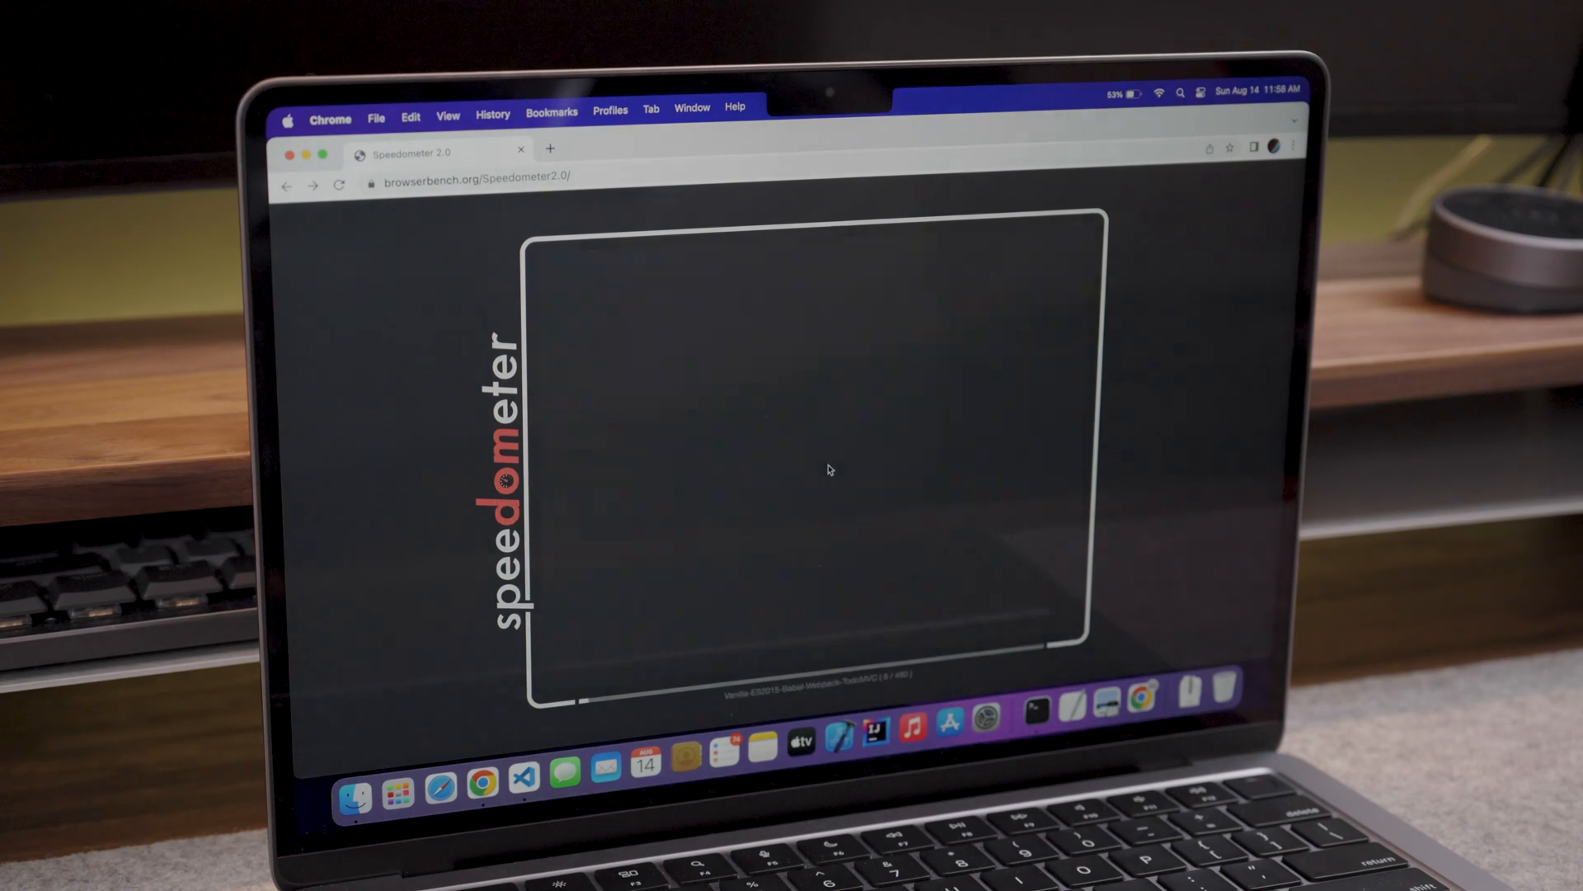